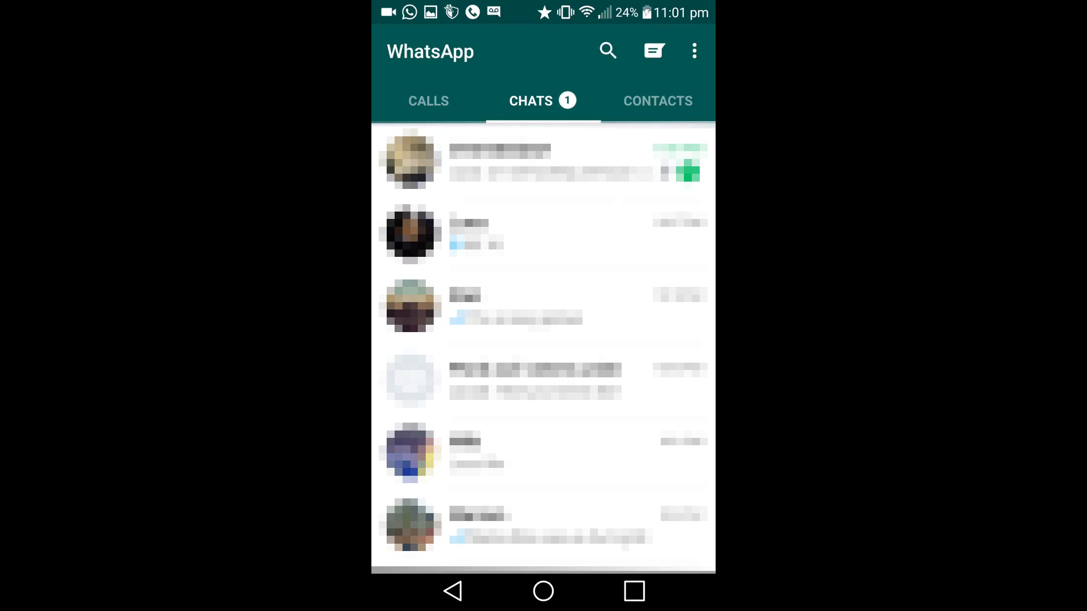
Step: Go from the overflow menu through Settings into the Account settings page
left_click(695, 50)
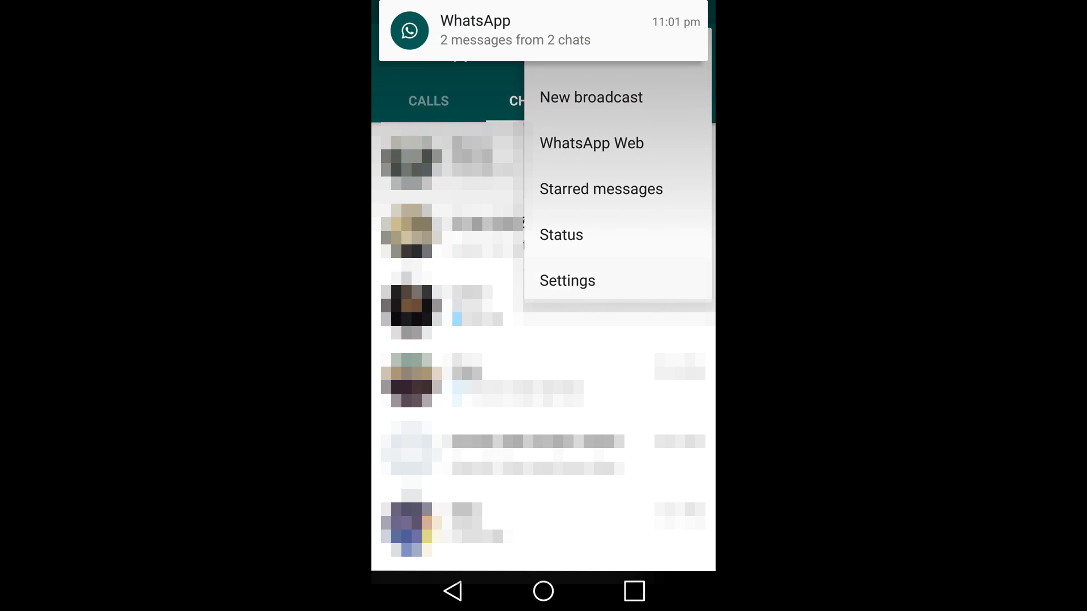
left_click(567, 280)
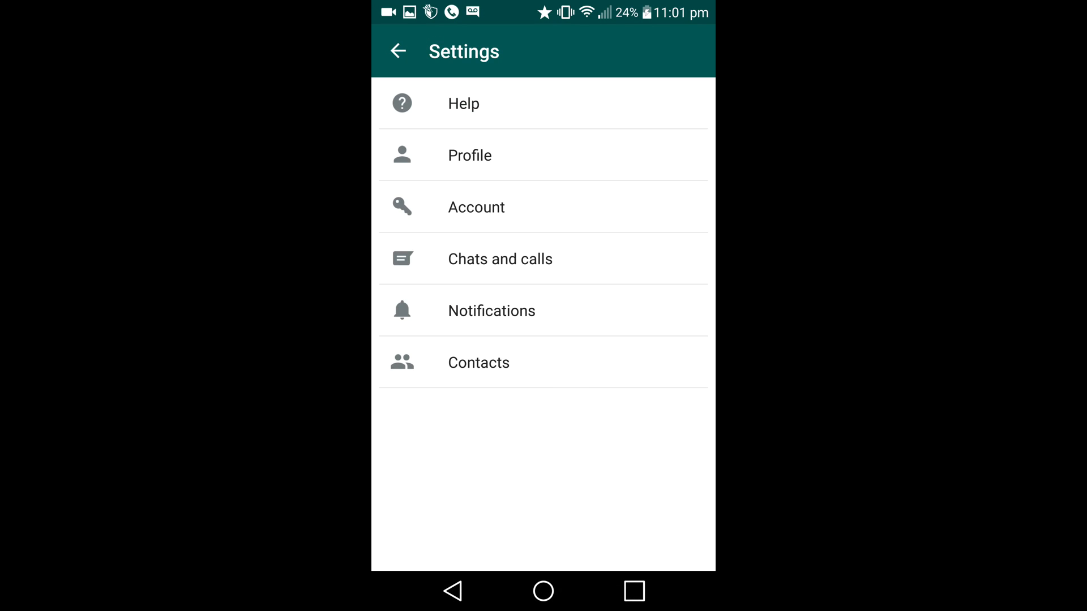
left_click(476, 207)
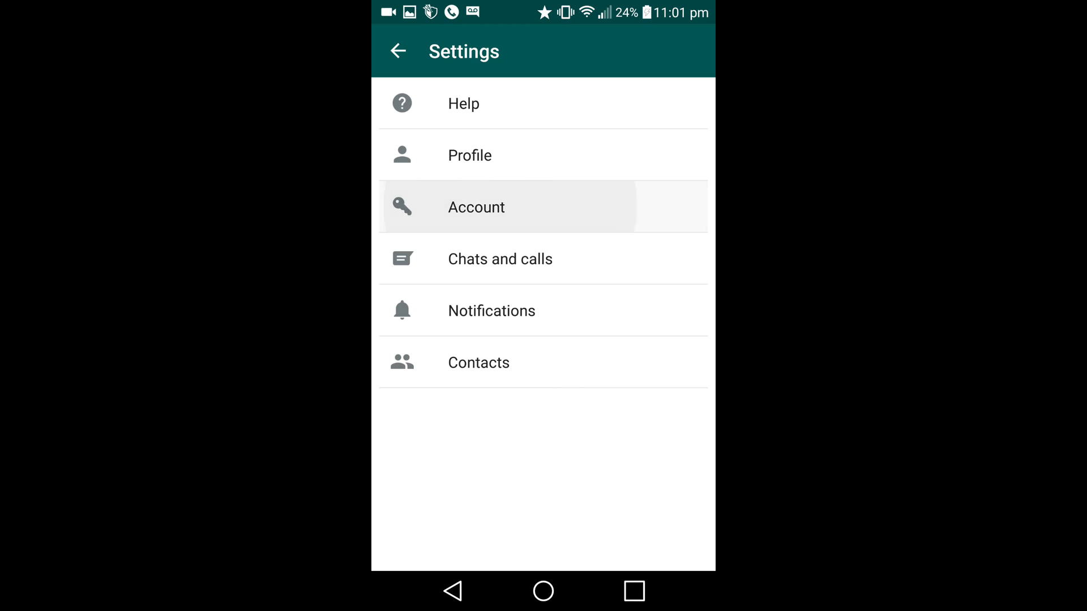
left_click(476, 207)
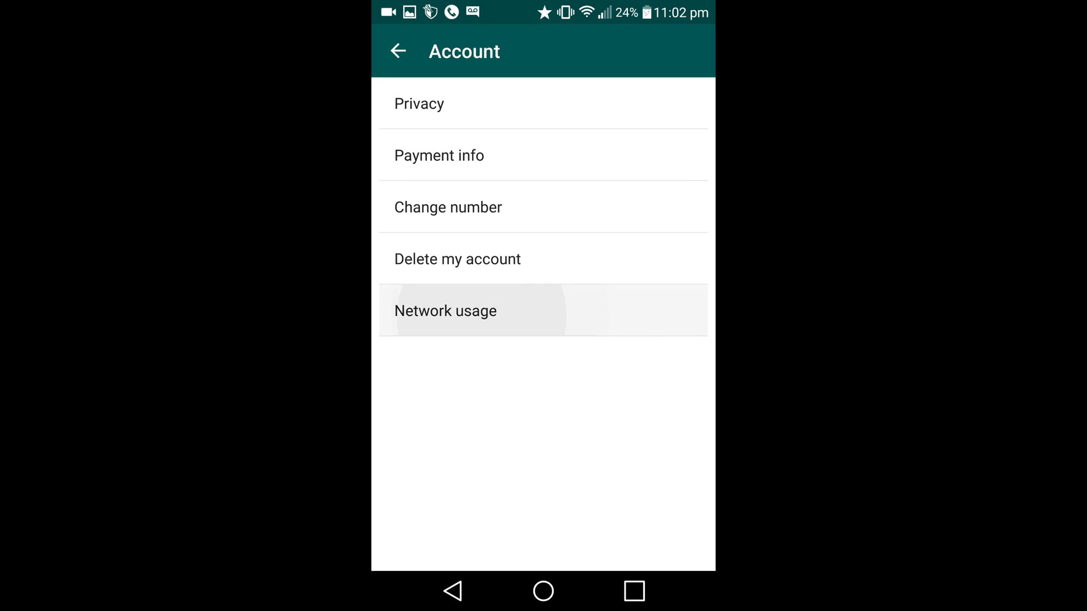
Step: Open Network usage and scroll through the sent, received, media and call totals
left_click(445, 311)
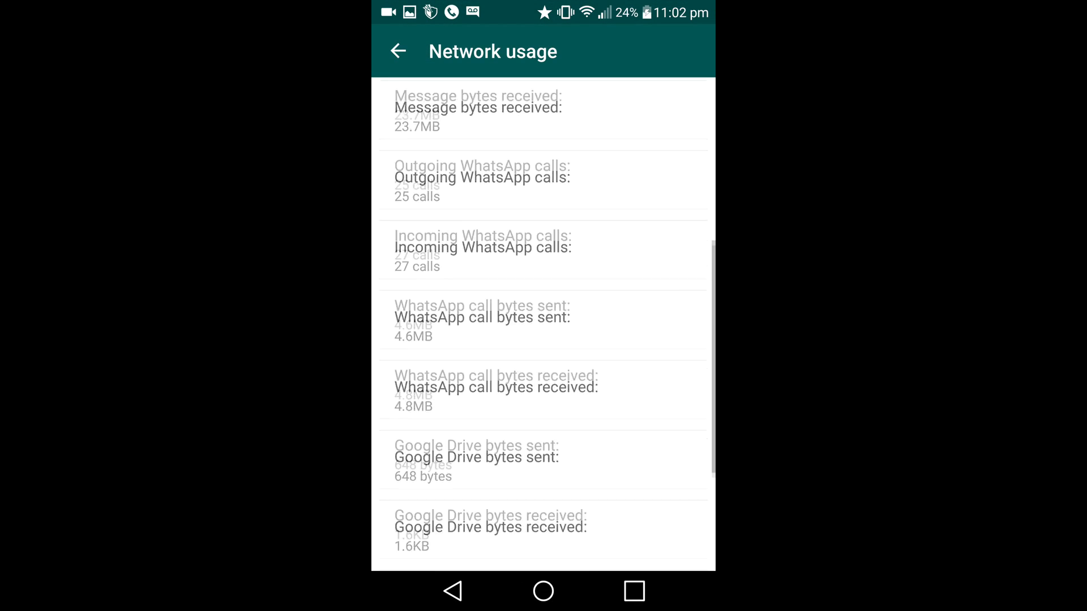
scroll("down", 3)
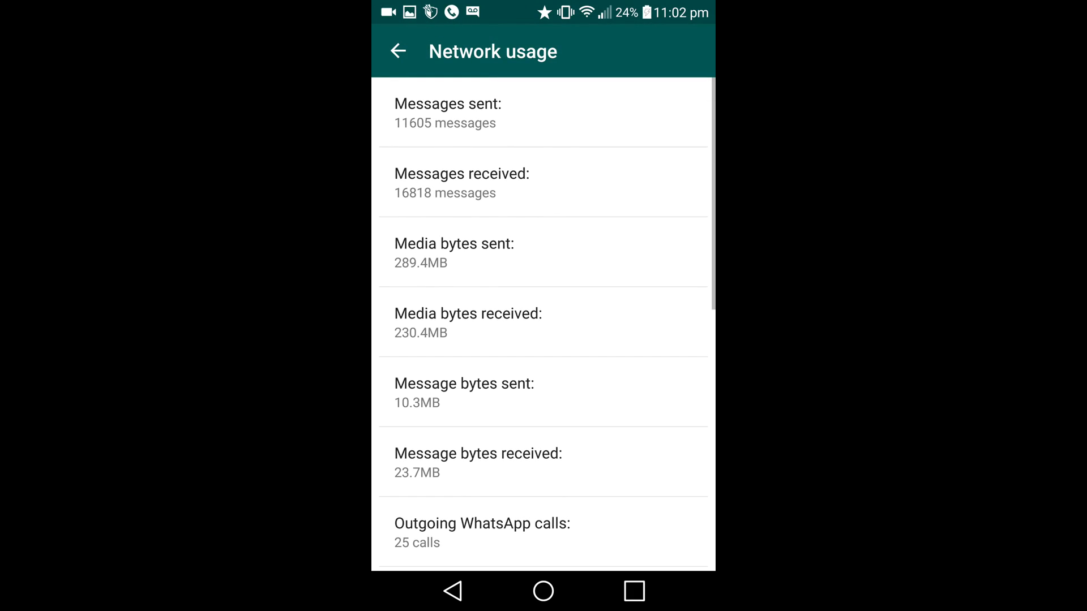
scroll("down", 3)
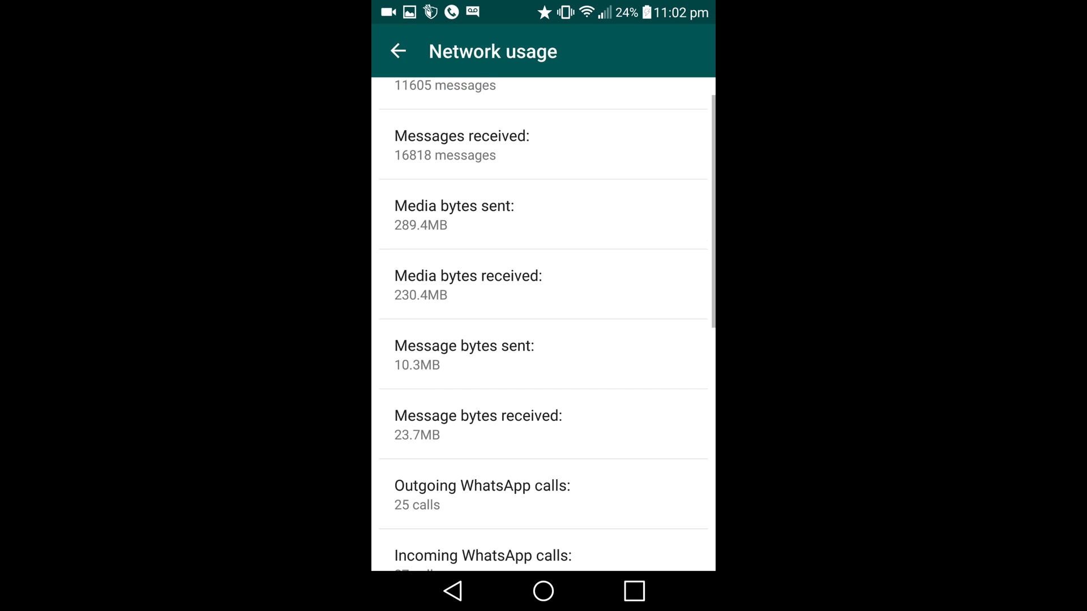
left_click(520, 215)
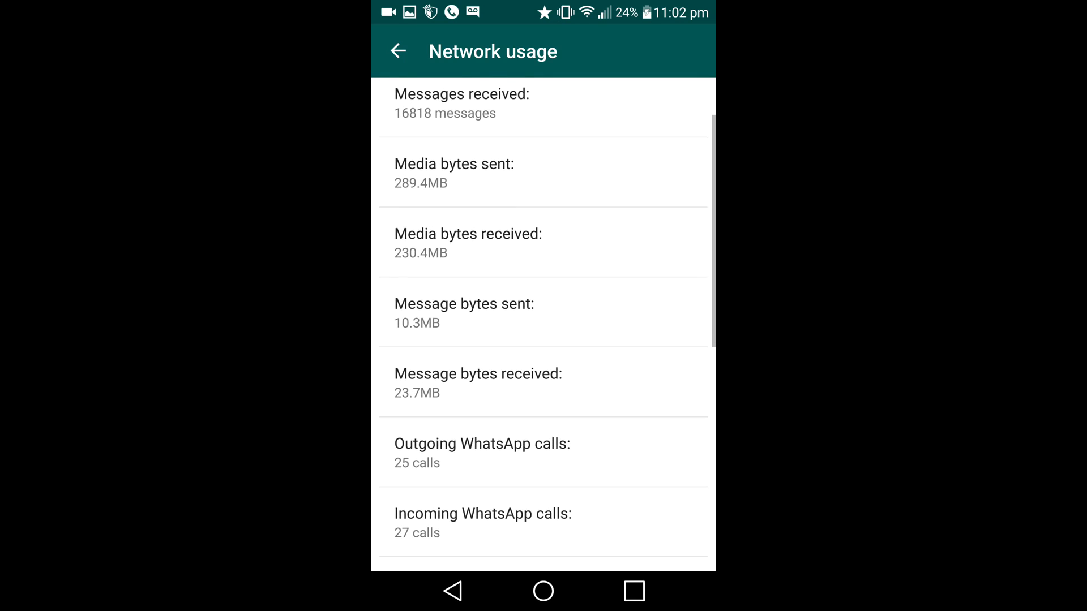
scroll("down", 3)
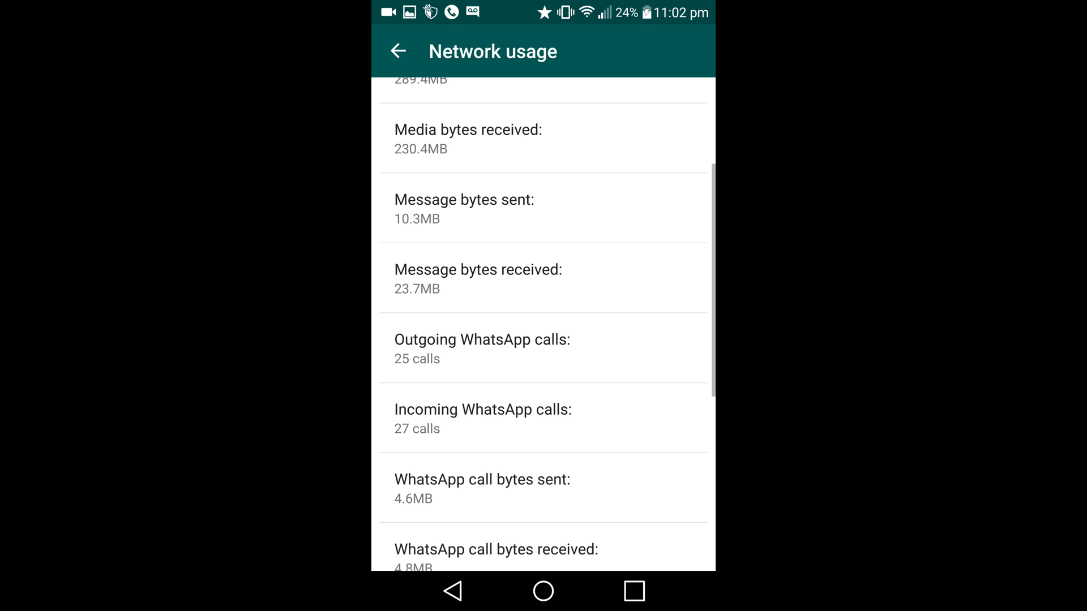
scroll("down", 3)
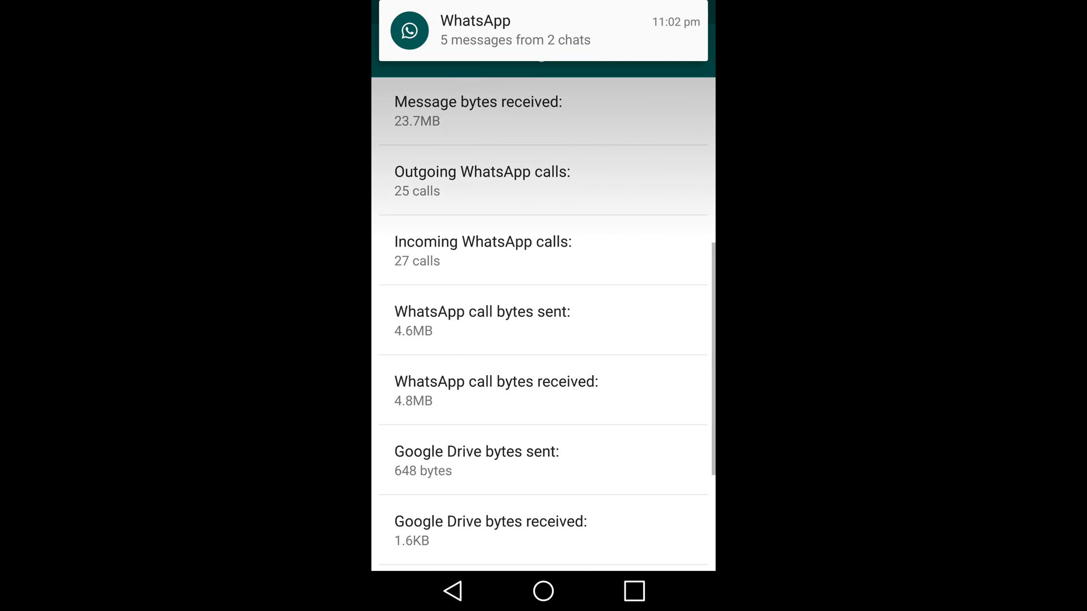
scroll("down", 3)
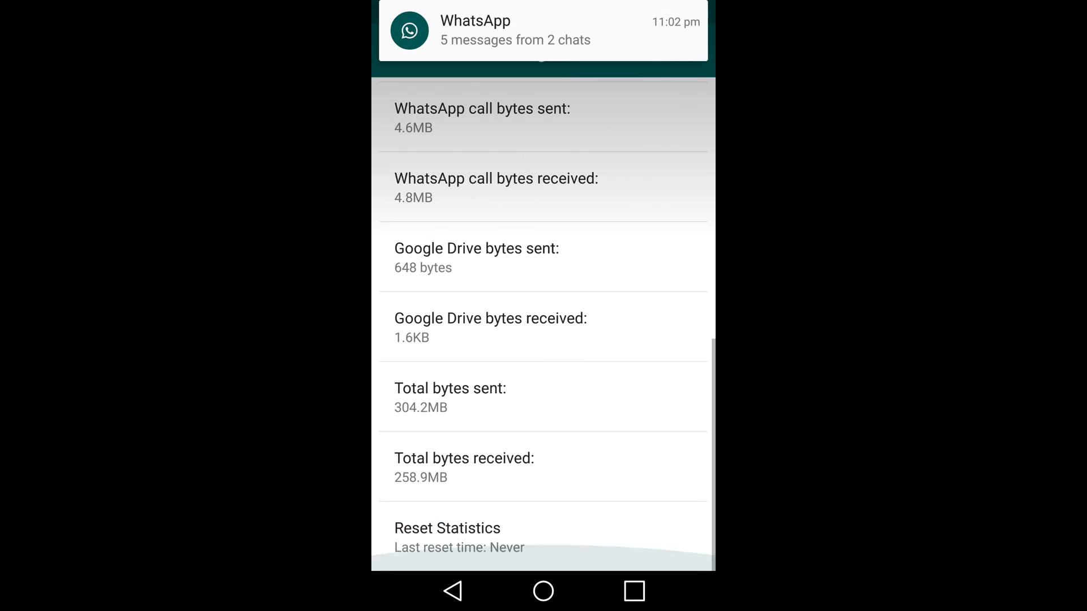
scroll("up", 3)
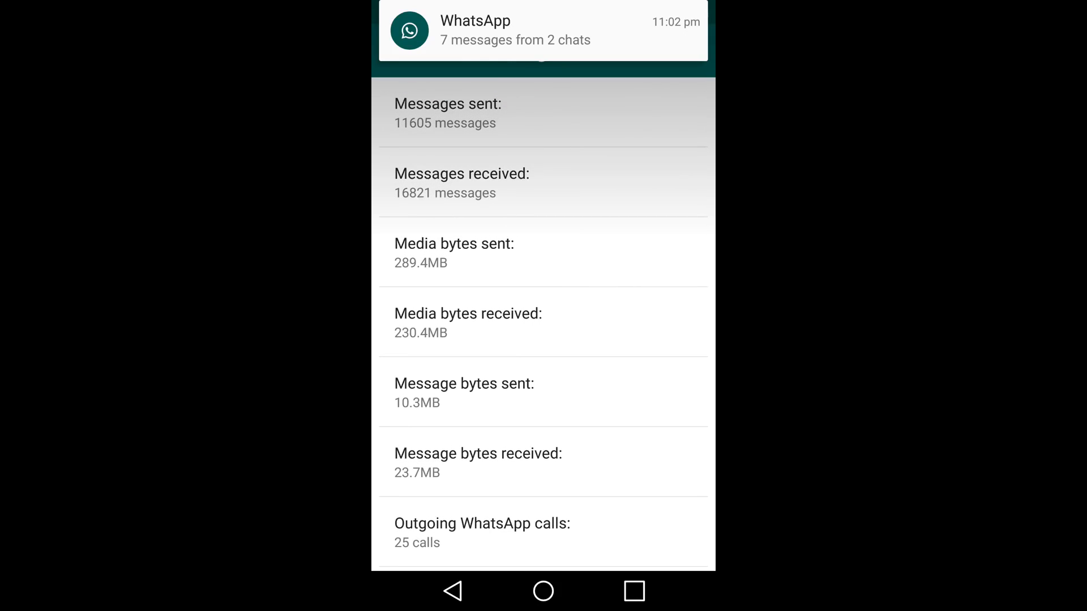
scroll("down", 3)
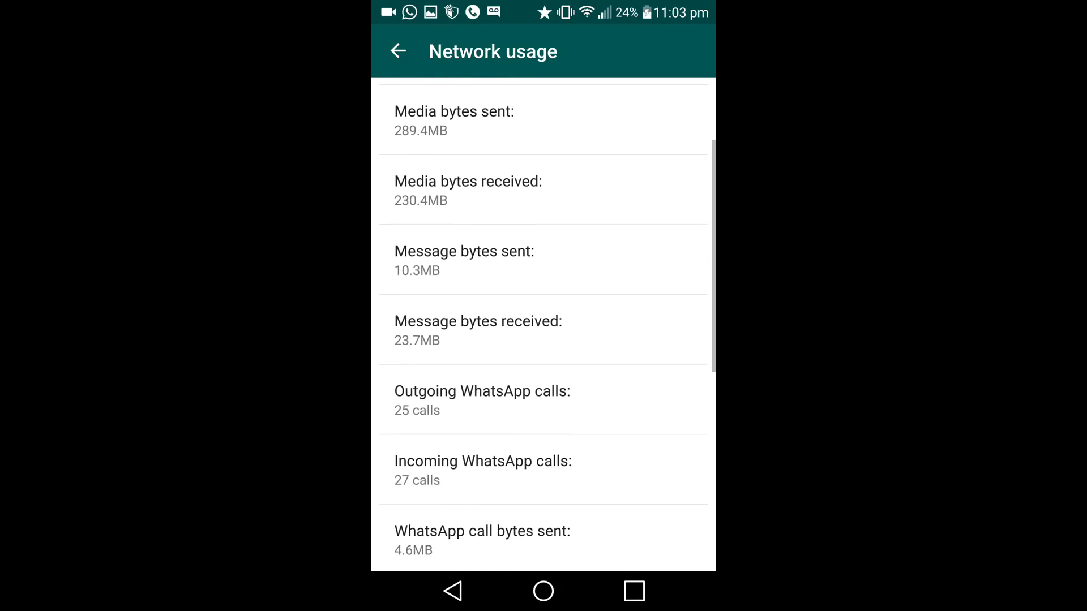
scroll("down", 3)
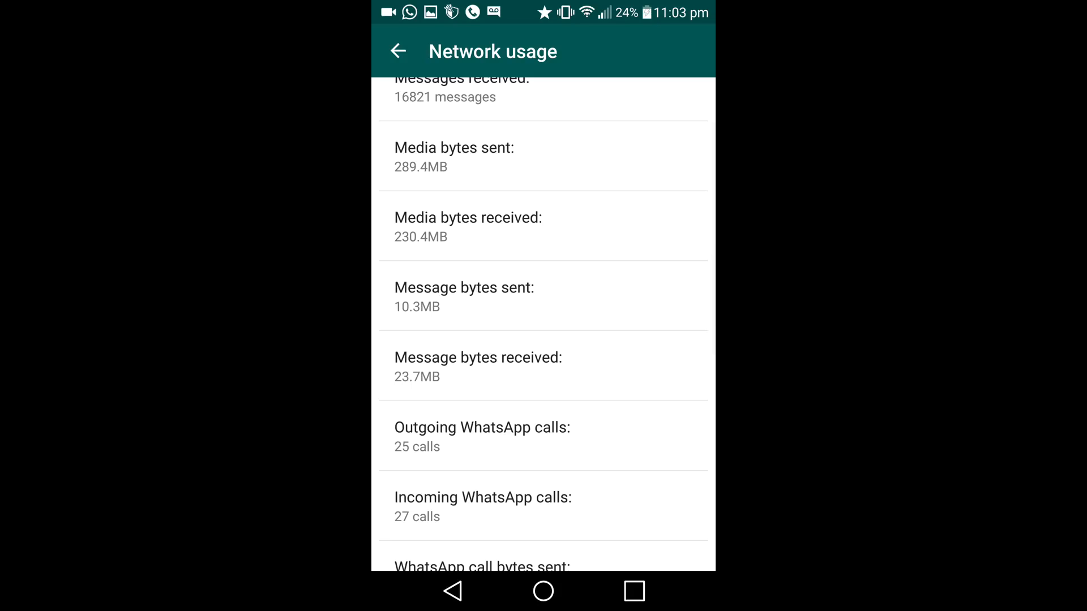
scroll("down", 3)
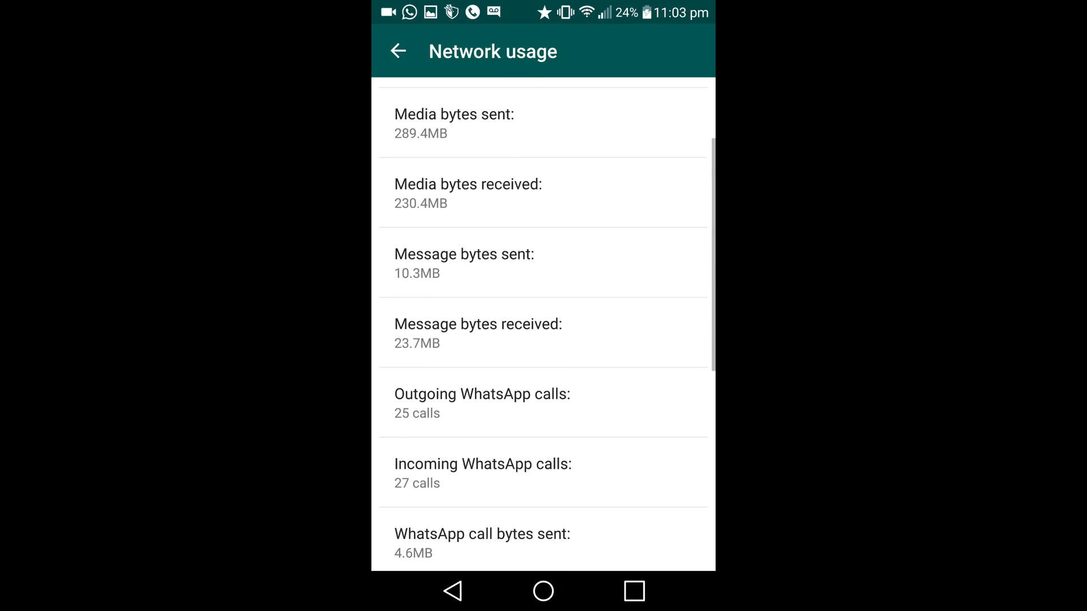